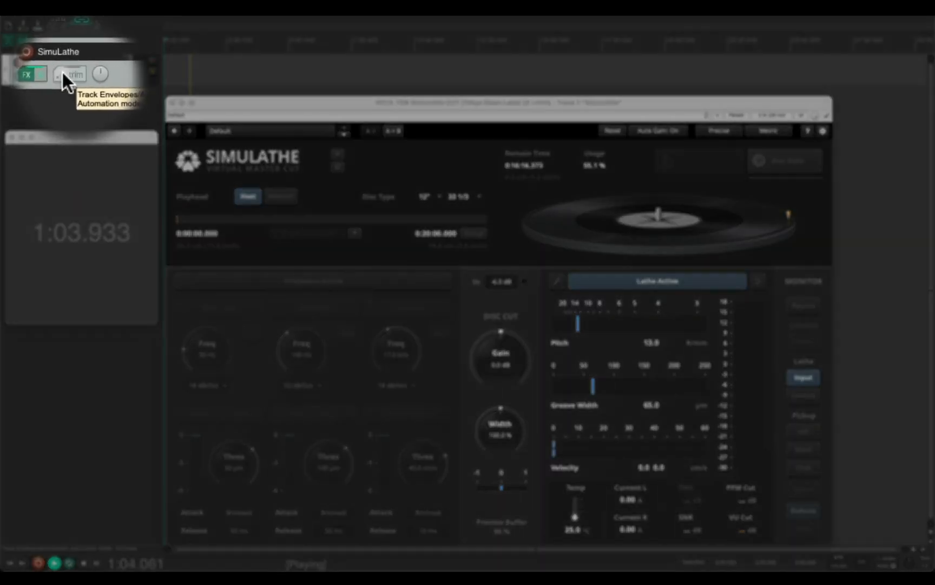
Step: Show and arm the Automated Playhead and Automated Position envelopes on the SimuLathe track
{"action": "left_click", "coordinate": [65, 72]}
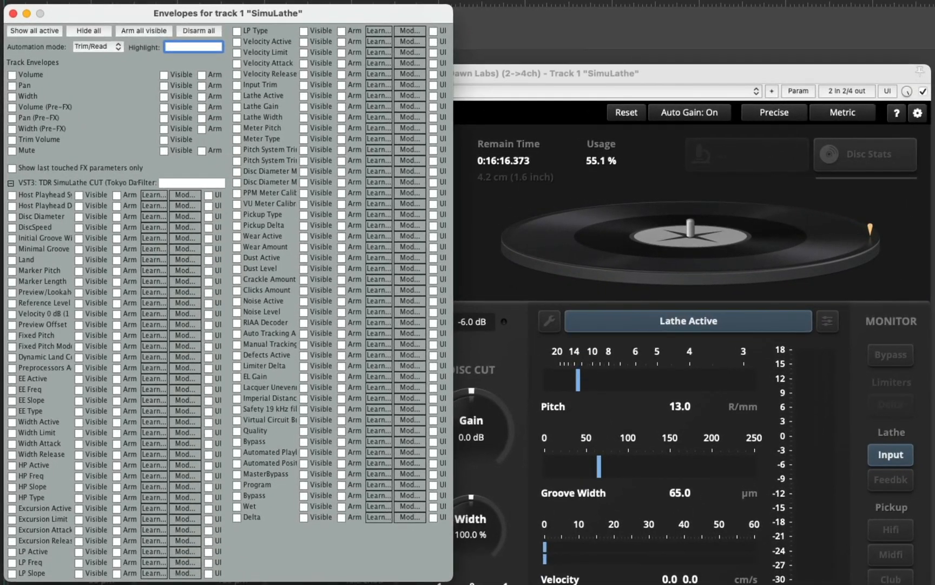
{"action": "mouse_move", "coordinate": [165, 402]}
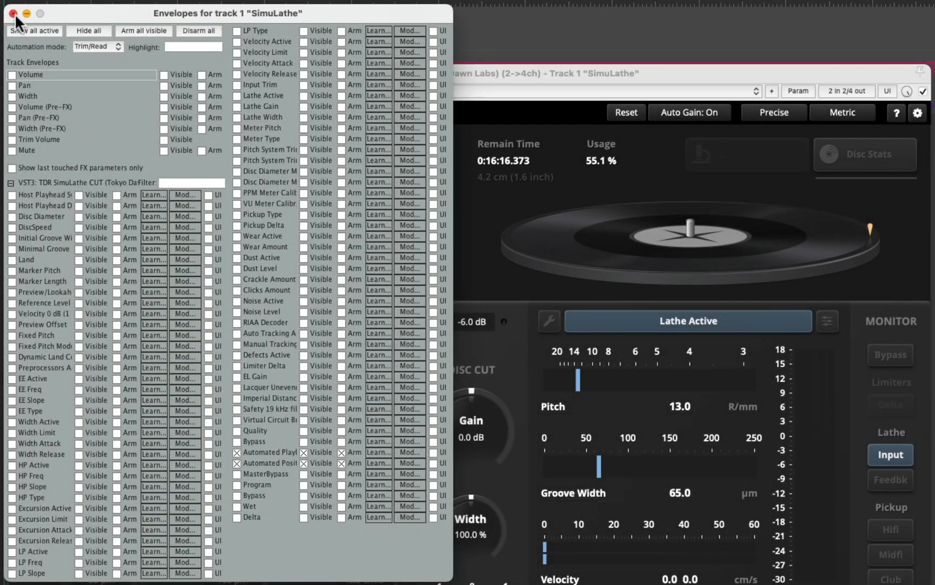
{"action": "left_click", "coordinate": [8, 16]}
{"action": "type", "text": "30:00.000"}
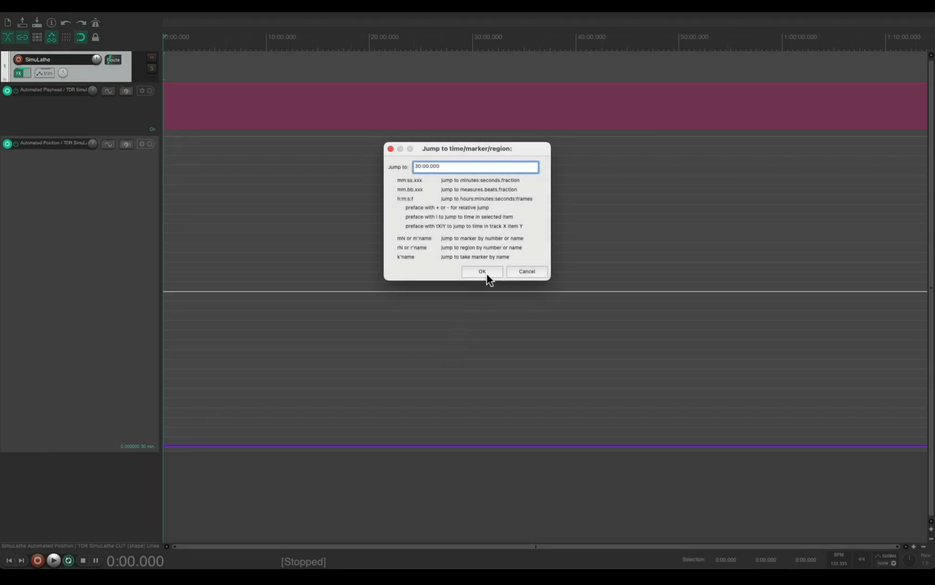
Step: Move the play position to 30:00.000
{"action": "left_click", "coordinate": [482, 271]}
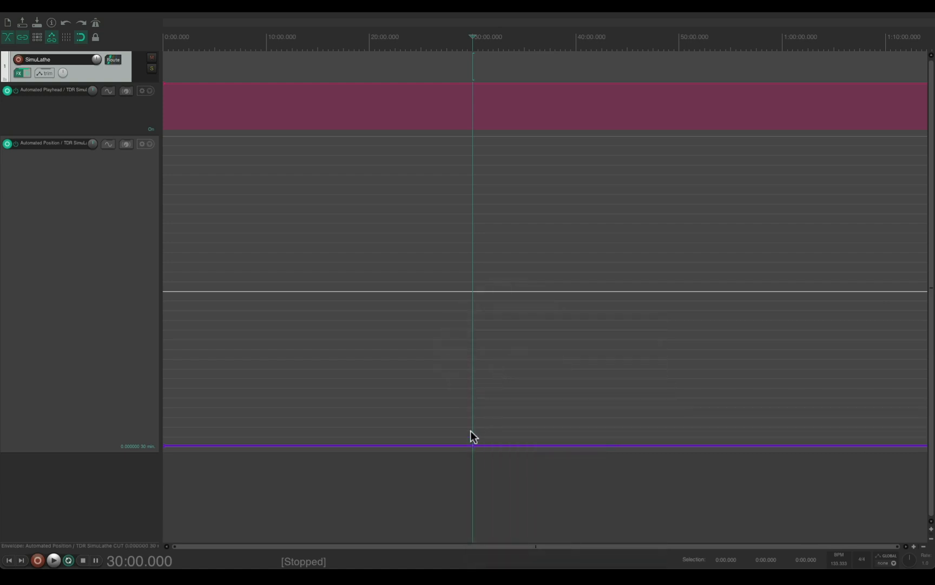
Step: Set the Automated Position envelope point at 30:00 to value 1
{"action": "right_click", "coordinate": [472, 437]}
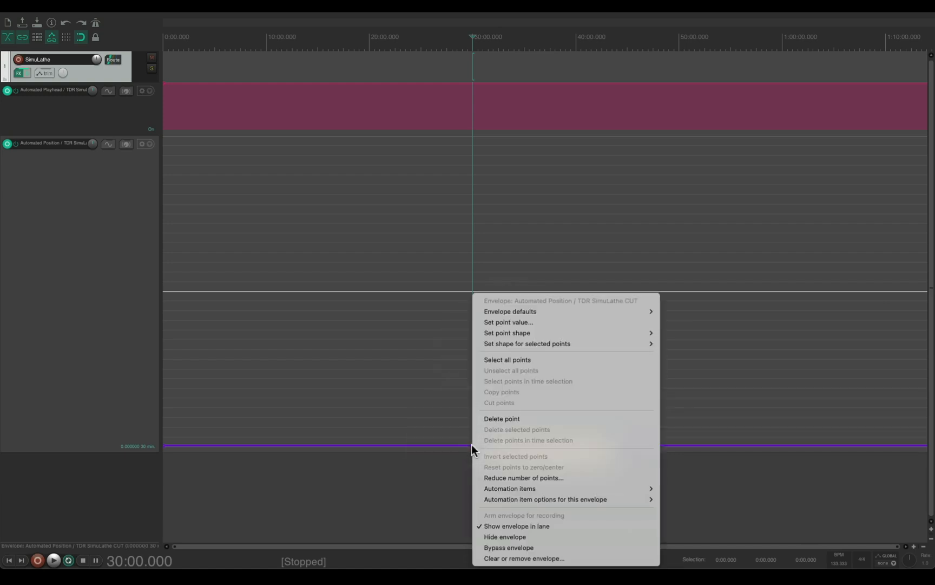
{"action": "mouse_move", "coordinate": [517, 332]}
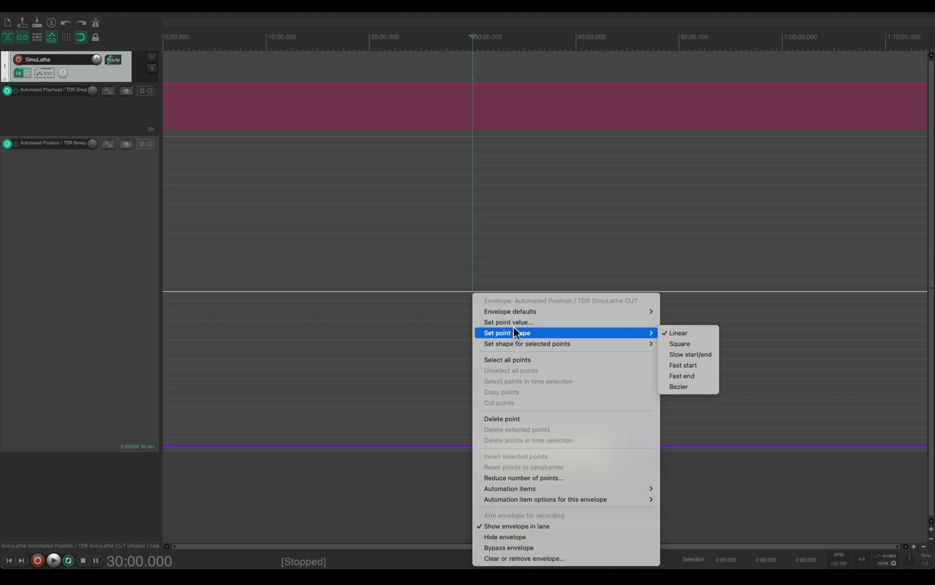
{"action": "left_click", "coordinate": [508, 322]}
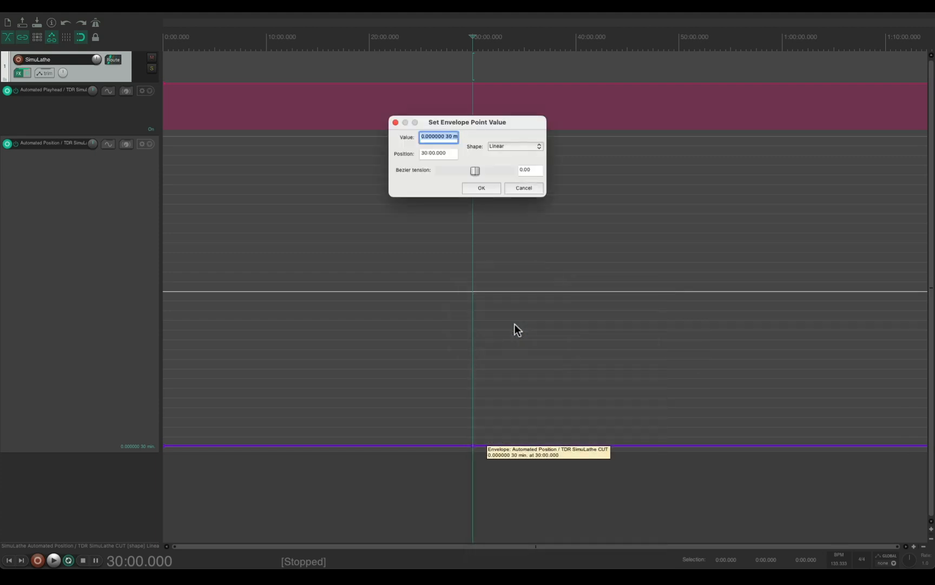
{"action": "type", "text": "1"}
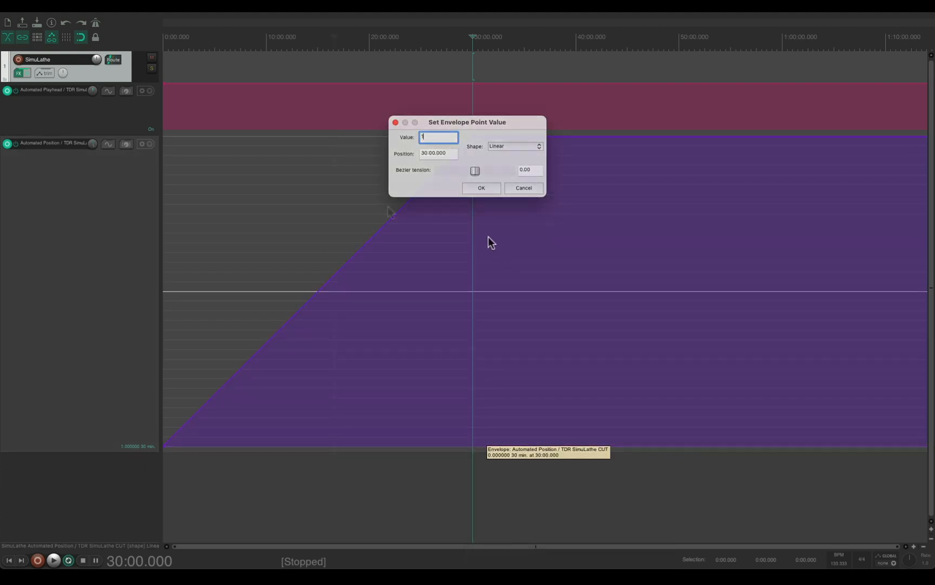
{"action": "left_click", "coordinate": [481, 188]}
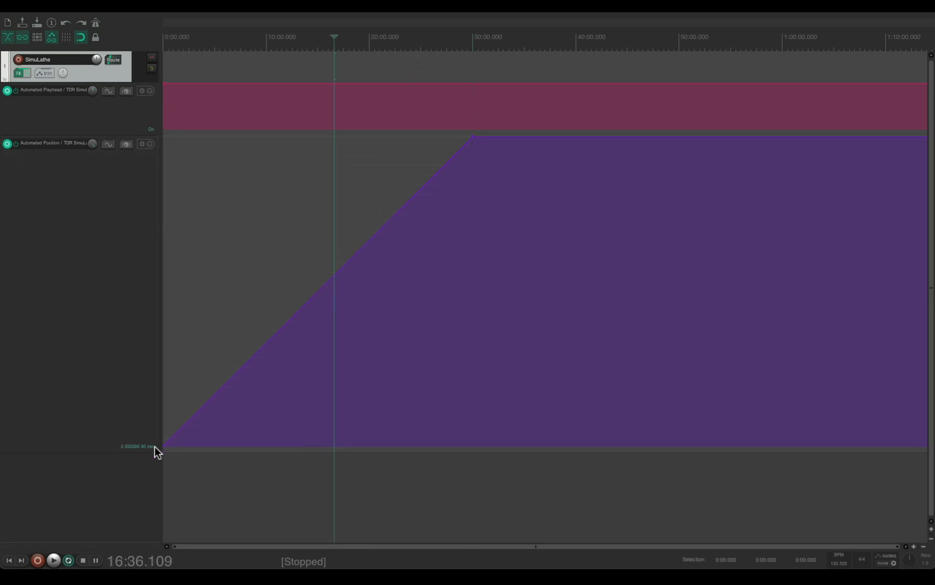
{"action": "mouse_move", "coordinate": [414, 222]}
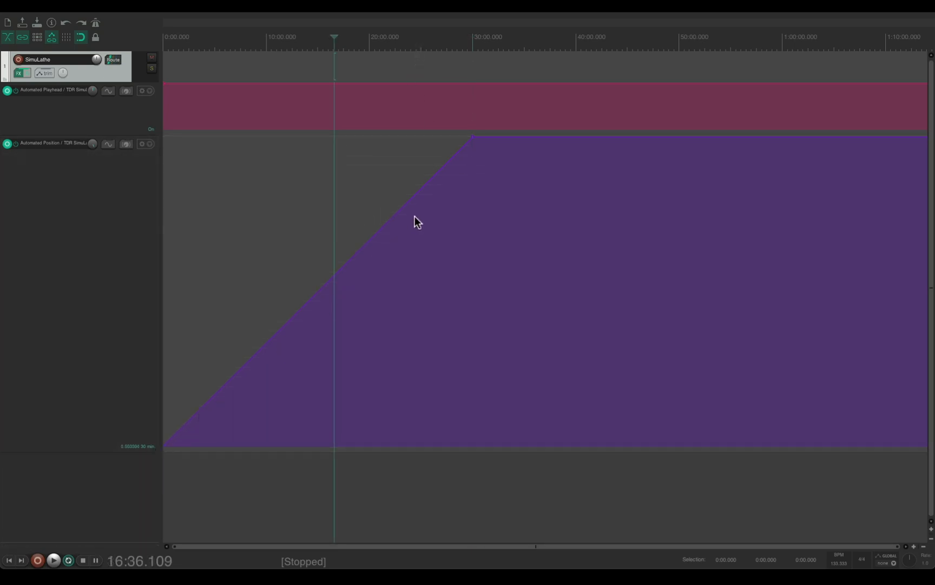
{"action": "mouse_move", "coordinate": [332, 252]}
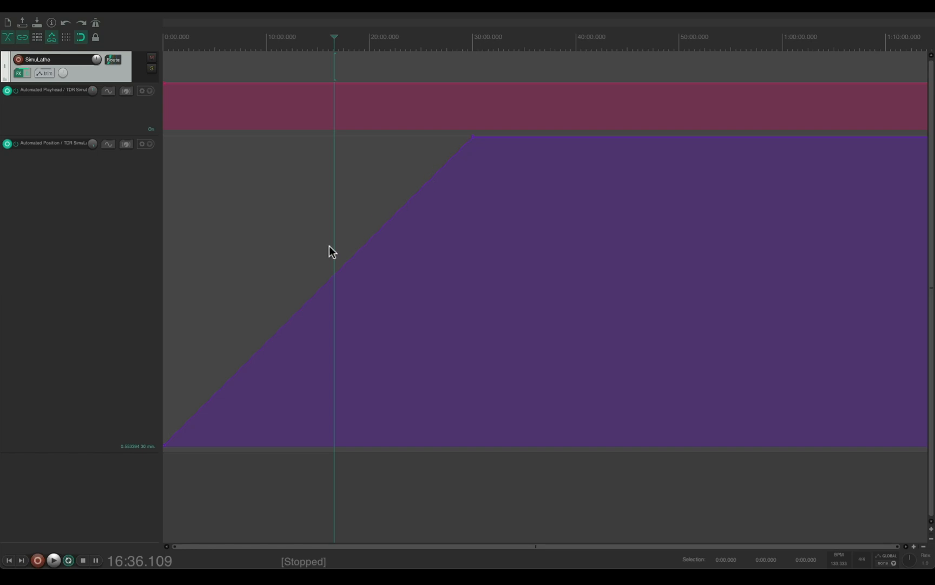
{"action": "mouse_move", "coordinate": [454, 195]}
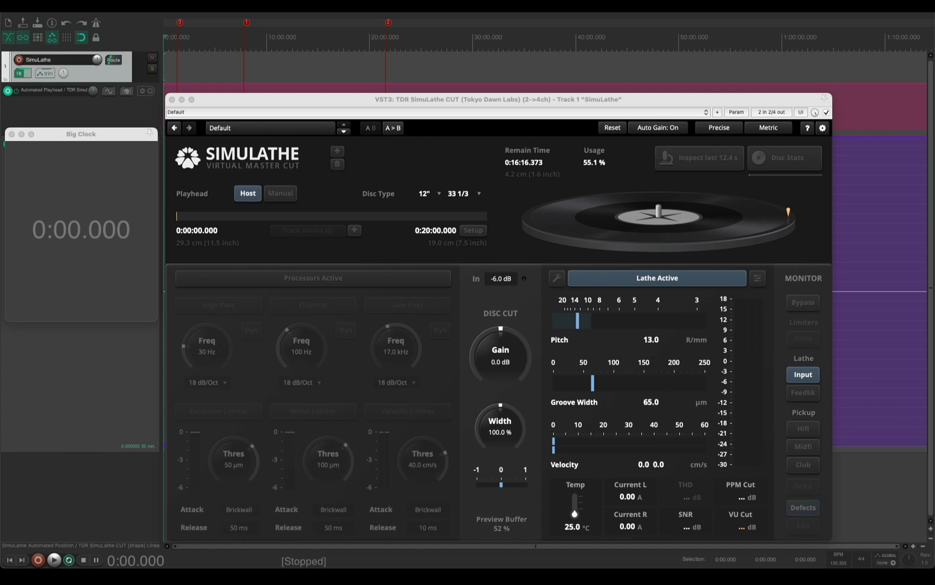
Step: Start playback from the beginning with SimuLathe and Big Clock showing
{"action": "left_click", "coordinate": [53, 561]}
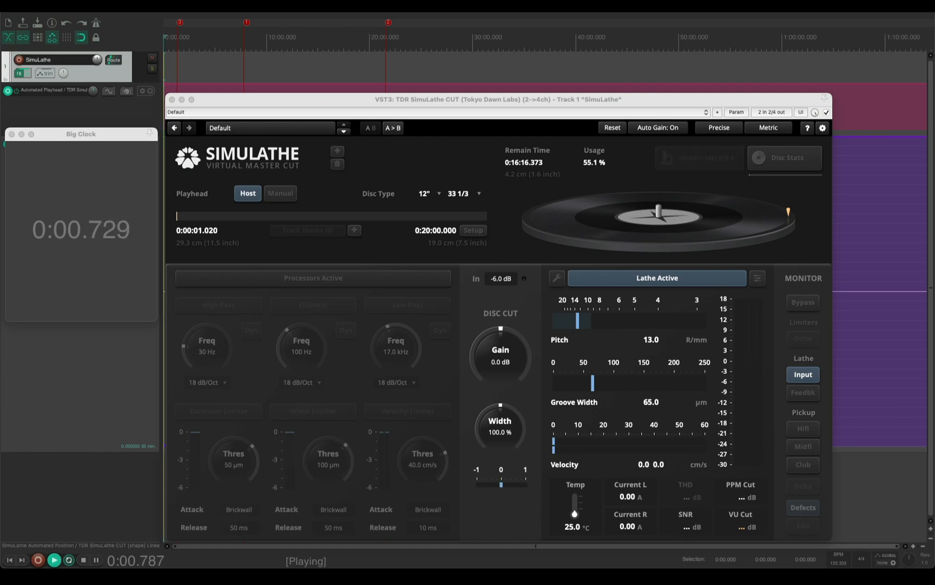